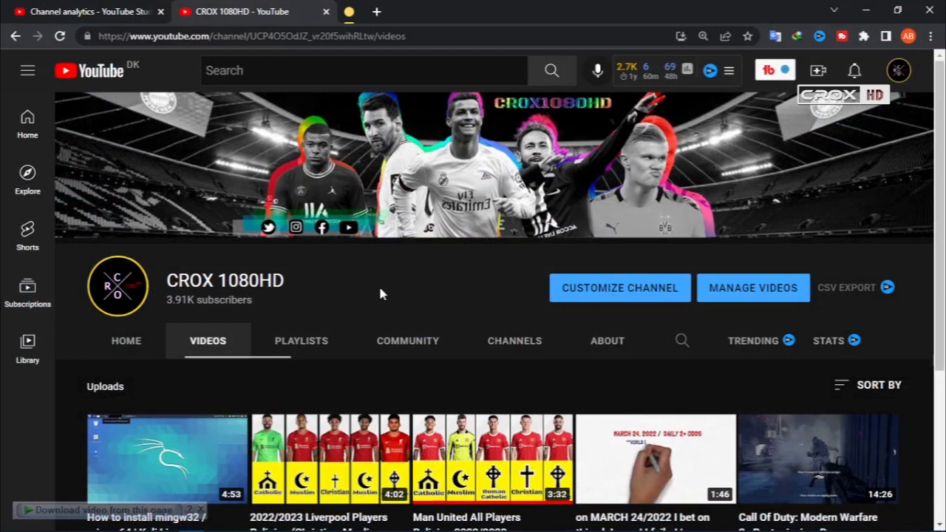
{"action": "mouse_move", "coordinate": [589, 219]}
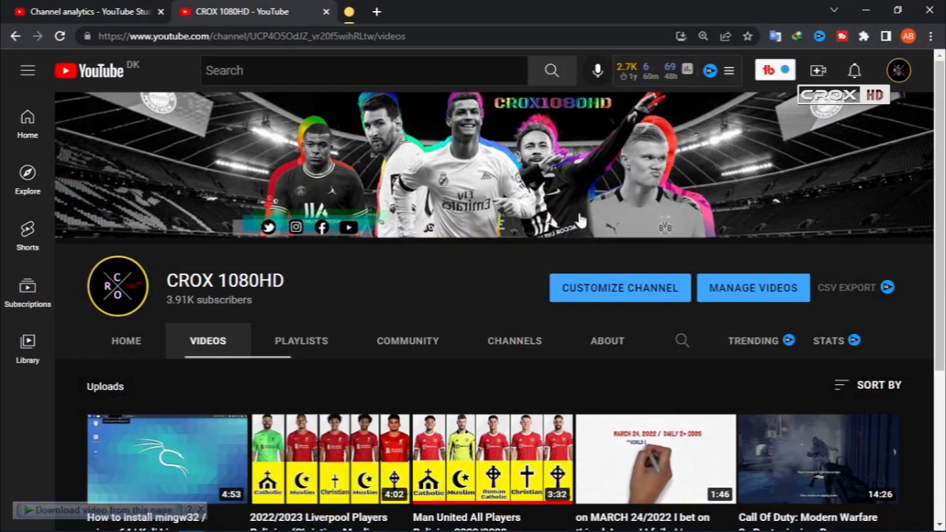
{"action": "mouse_move", "coordinate": [435, 300]}
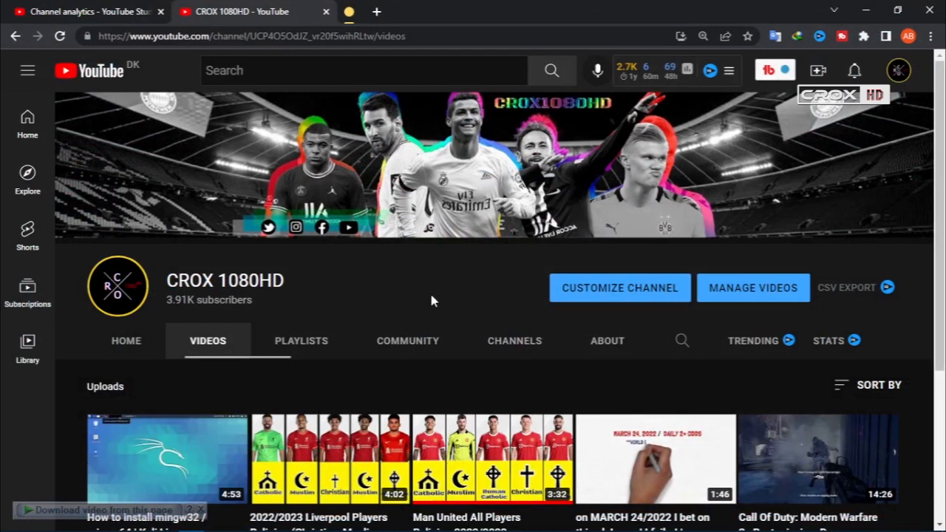
{"action": "mouse_move", "coordinate": [590, 257]}
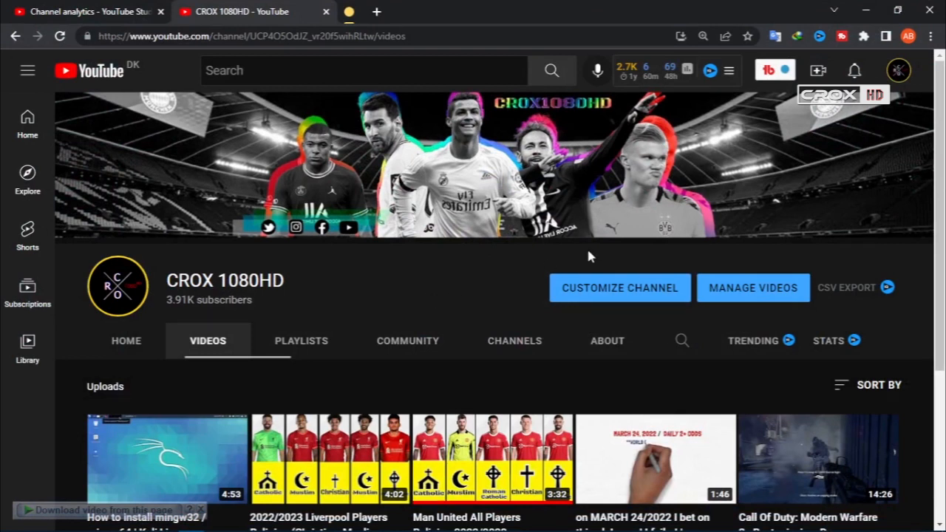
{"action": "mouse_move", "coordinate": [869, 10]}
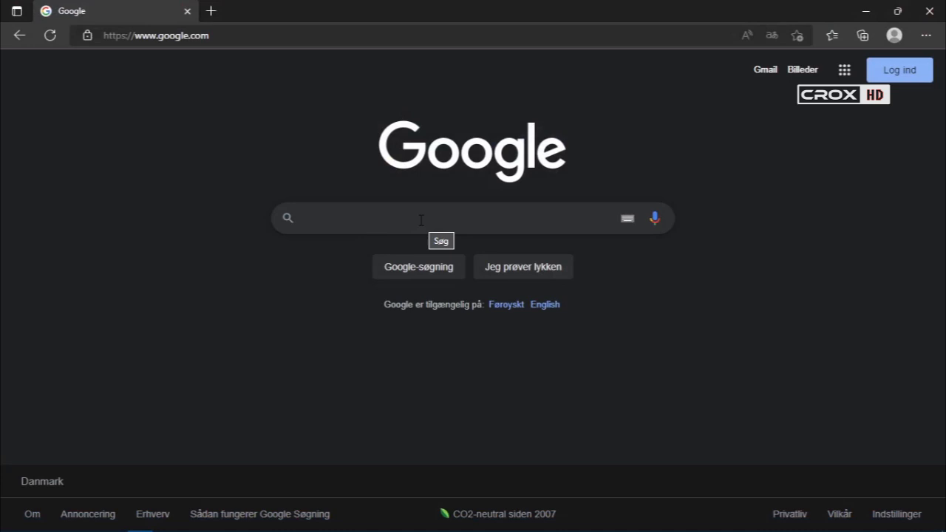
Step: Search for WO Mic and browse the wolicheng.com/womic Introduction page
{"action": "type", "text": "w"}
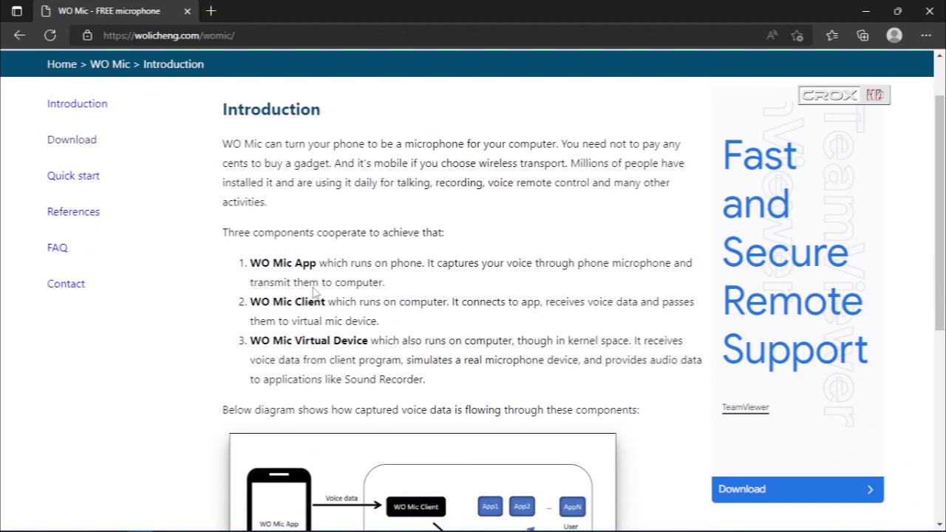
{"action": "scroll", "scroll_direction": "down", "scroll_amount": 3}
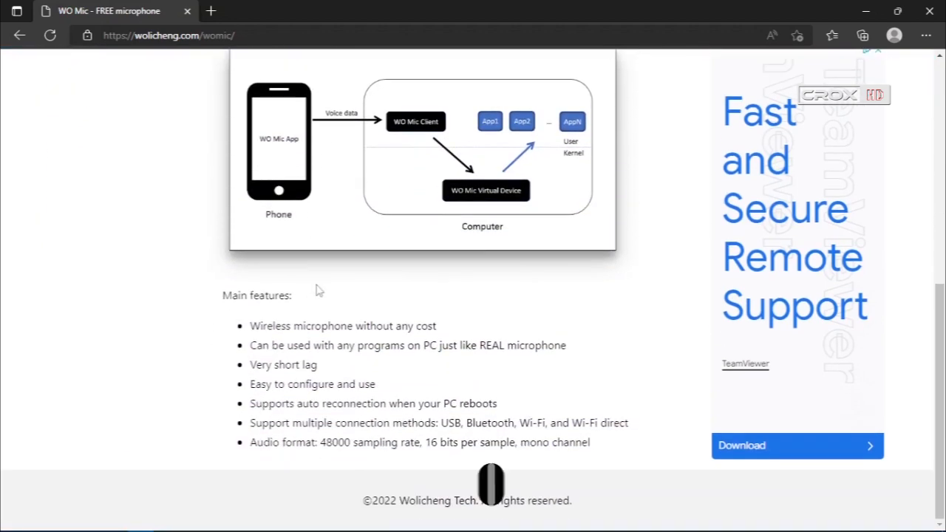
{"action": "scroll", "scroll_direction": "up", "scroll_amount": 3}
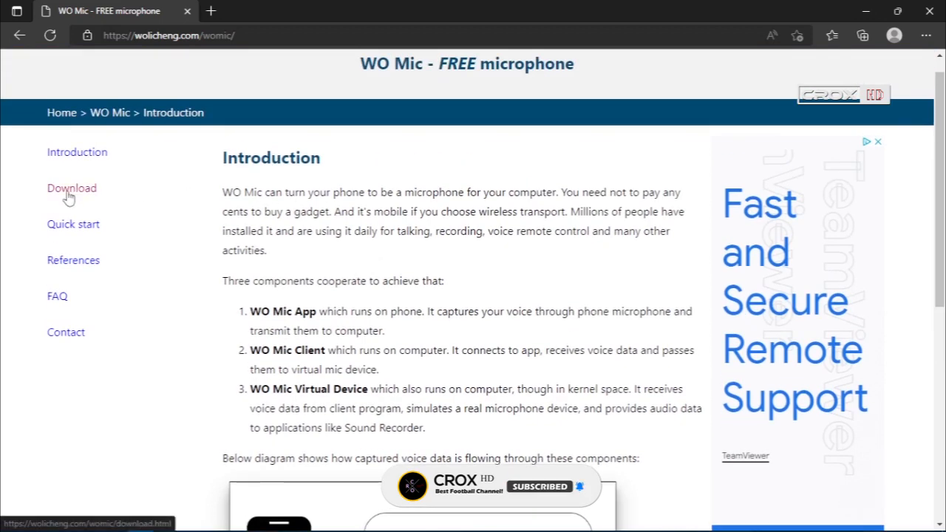
Step: Go to the Download page and scroll to the Install app on phone section
{"action": "left_click", "coordinate": [71, 188]}
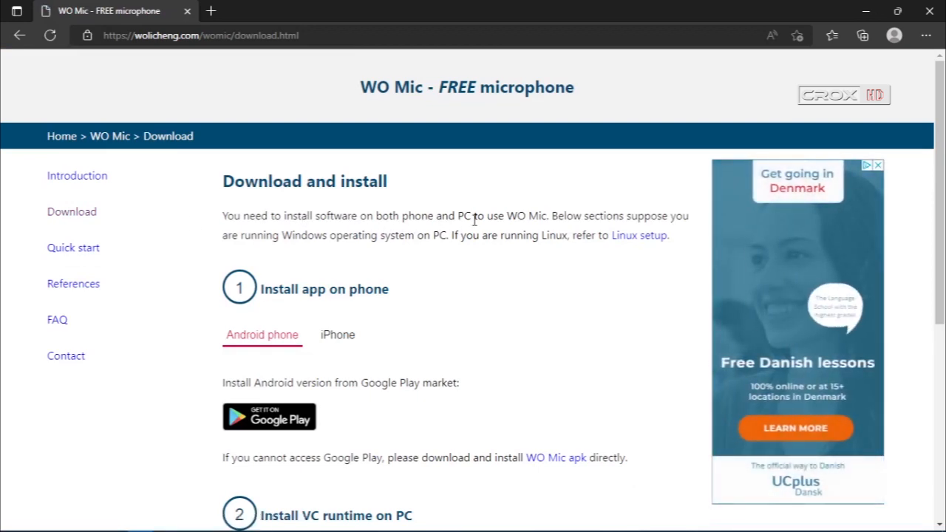
{"action": "mouse_move", "coordinate": [579, 238]}
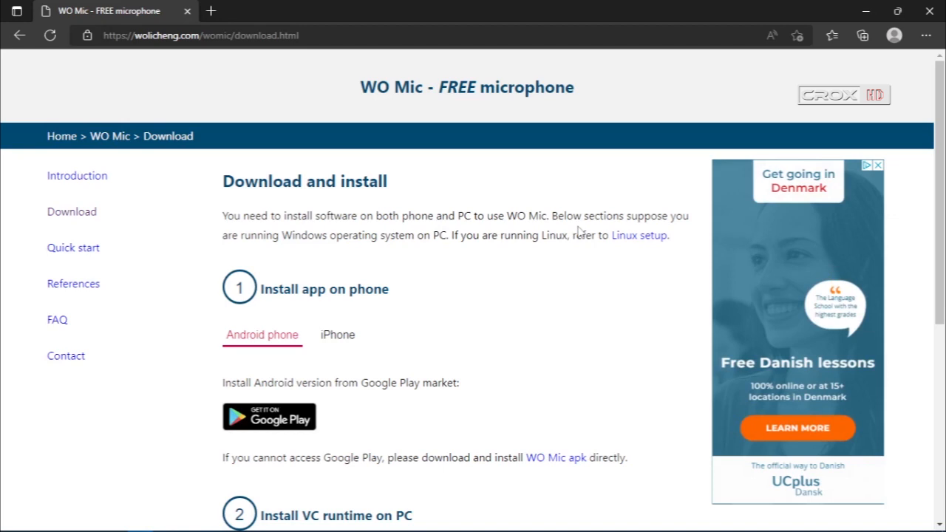
{"action": "mouse_move", "coordinate": [322, 260]}
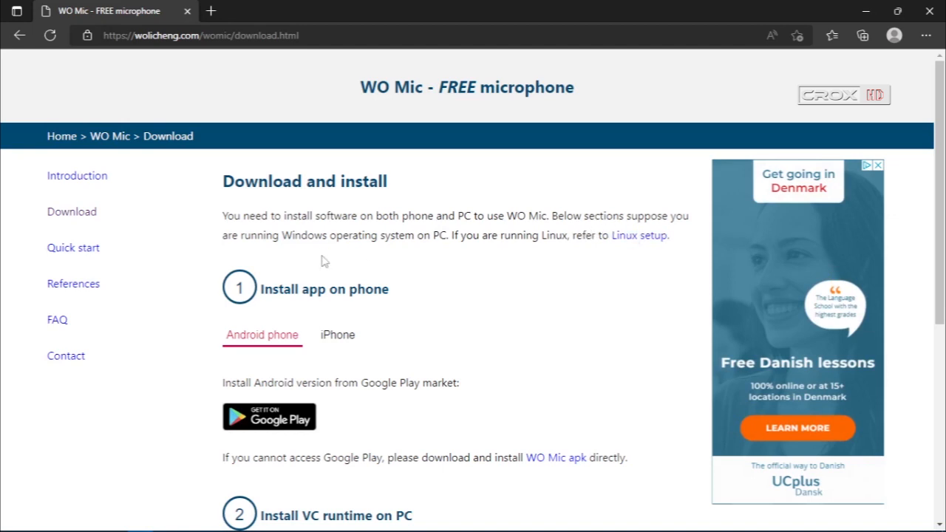
{"action": "mouse_move", "coordinate": [365, 260]}
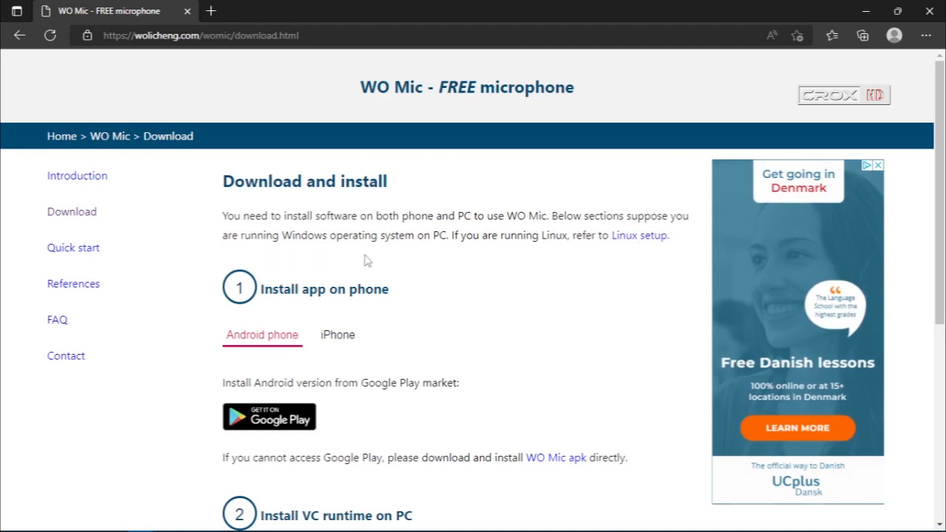
{"action": "mouse_move", "coordinate": [375, 320]}
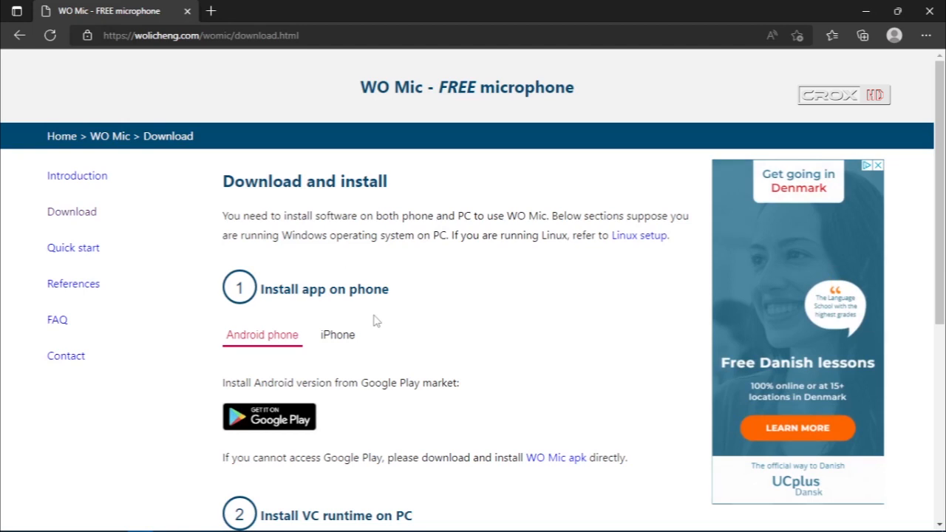
{"action": "scroll", "scroll_direction": "down", "scroll_amount": 3}
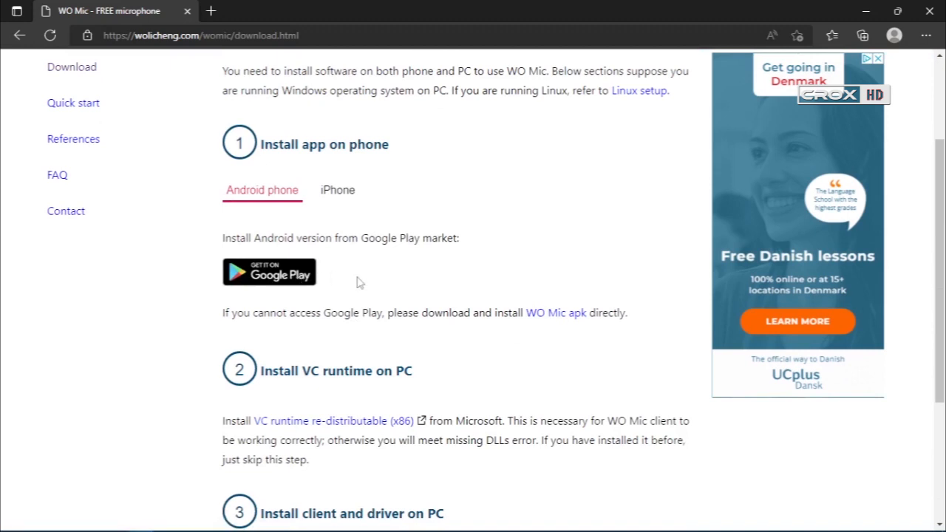
{"action": "left_click", "coordinate": [269, 272]}
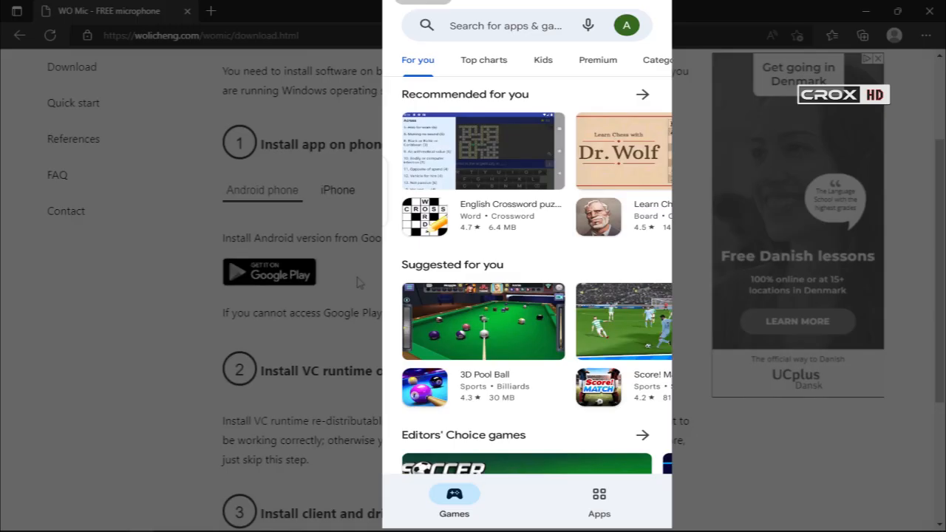
{"action": "left_click", "coordinate": [506, 25]}
{"action": "type", "text": "wo mic"}
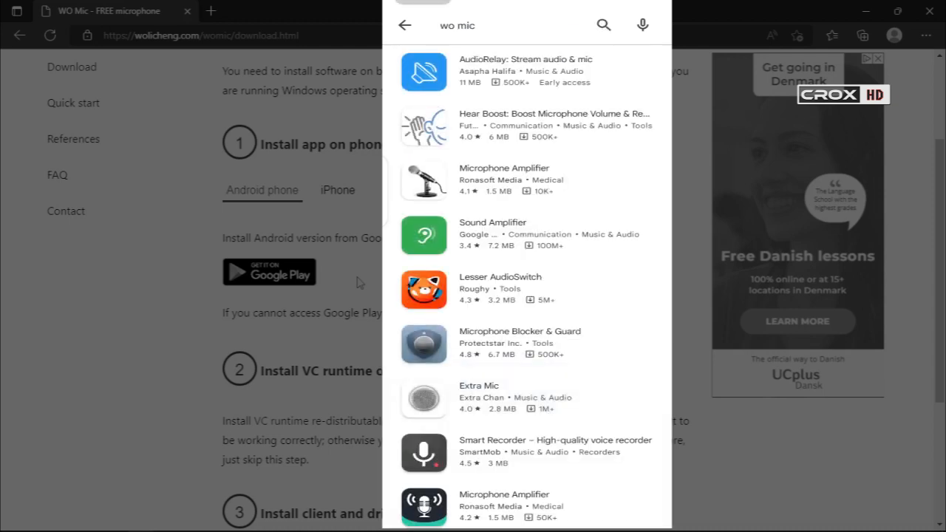
{"action": "scroll", "scroll_direction": "down", "scroll_amount": 3}
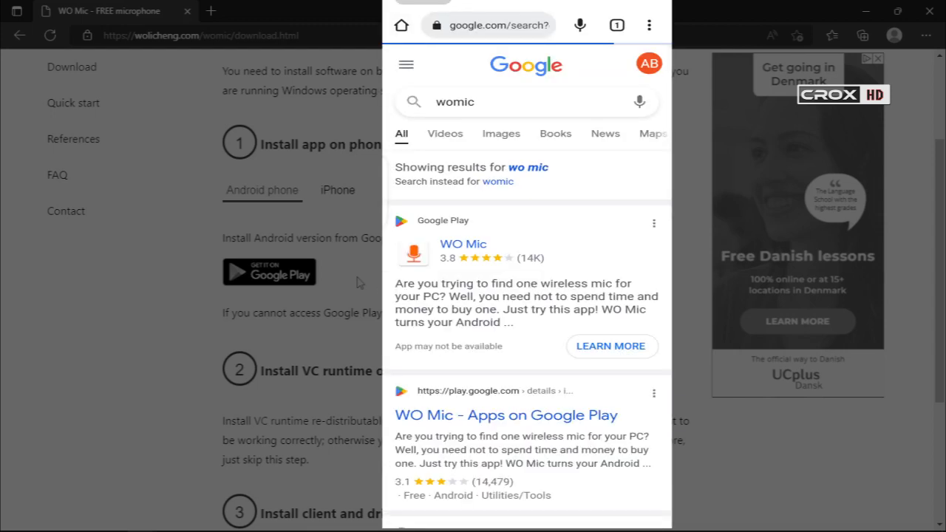
{"action": "left_click", "coordinate": [473, 102]}
{"action": "type", "text": " apk"}
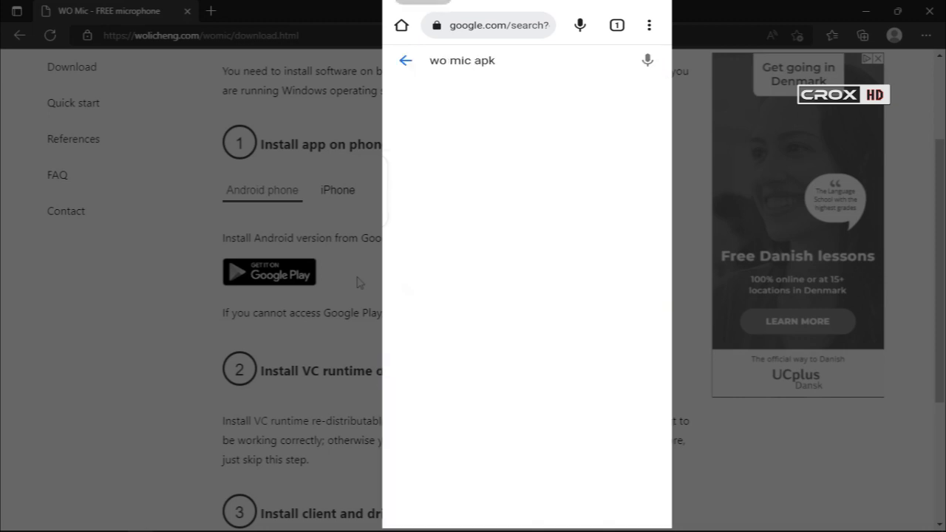
{"action": "key", "text": "Enter"}
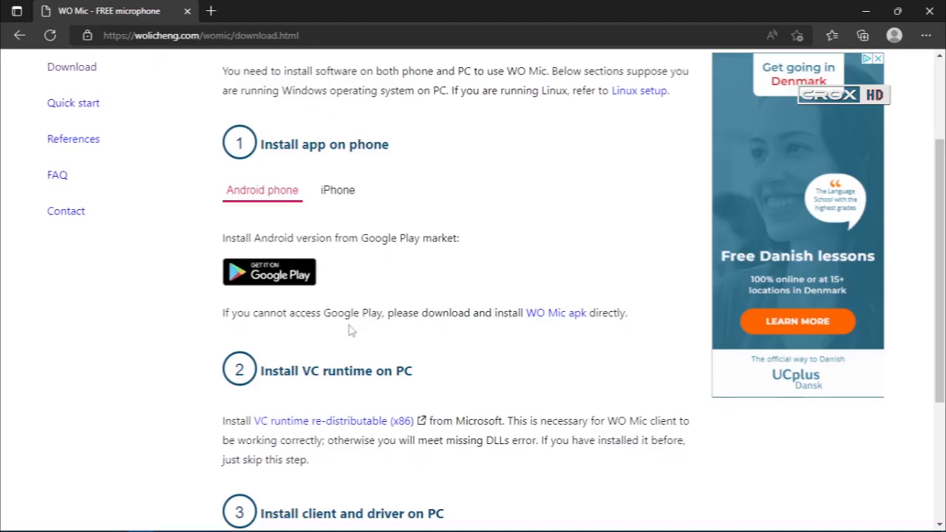
{"action": "scroll", "scroll_direction": "down", "scroll_amount": 3}
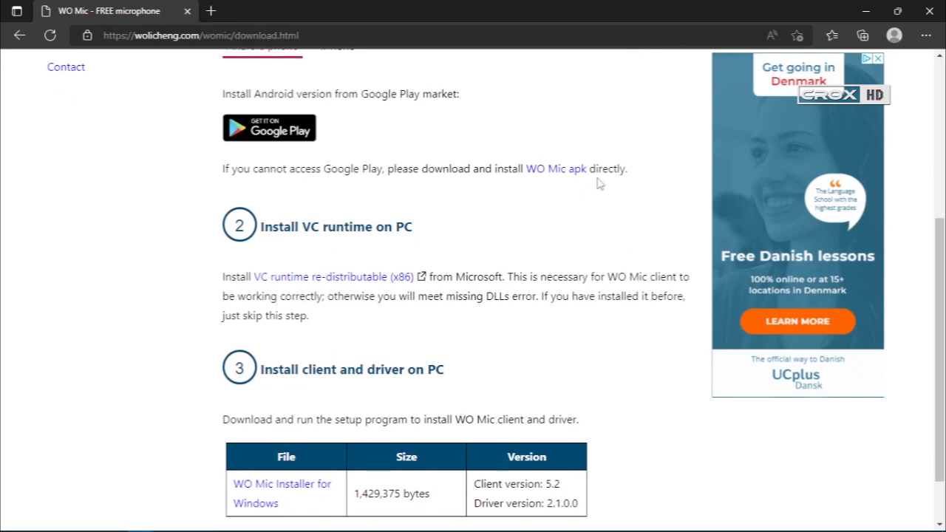
{"action": "scroll", "scroll_direction": "down", "scroll_amount": 3}
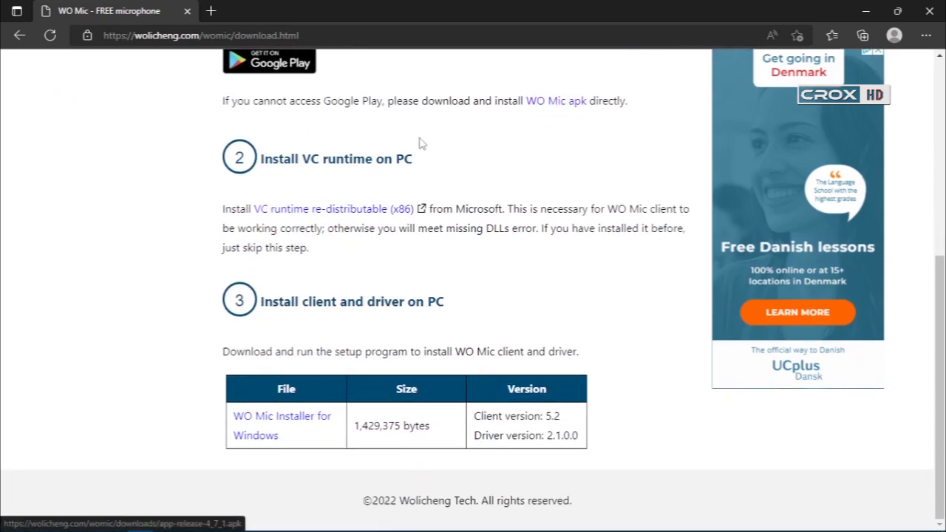
{"action": "mouse_move", "coordinate": [316, 219]}
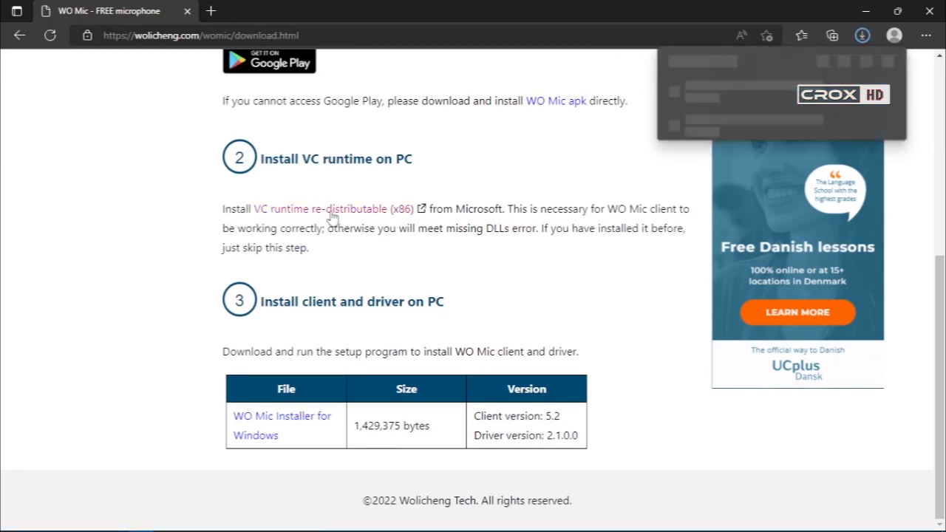
Step: Show Edge's recent downloads listing the VC_redist.x86 and WOMicClientSetup5_2 files
{"action": "left_click", "coordinate": [862, 36]}
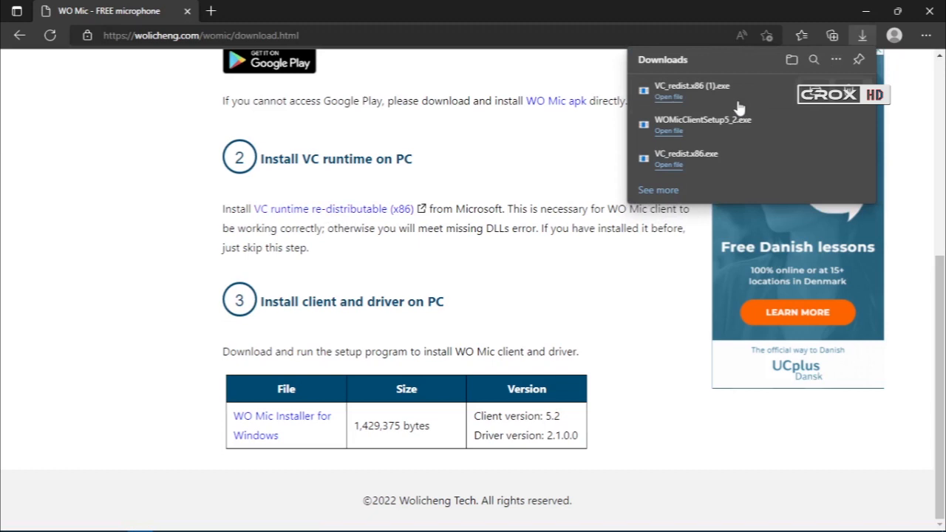
{"action": "mouse_move", "coordinate": [756, 94]}
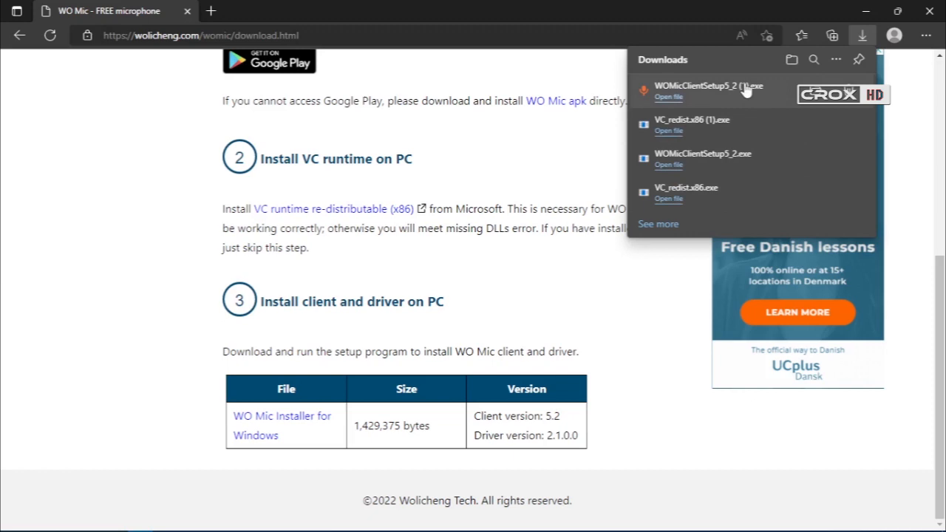
{"action": "mouse_move", "coordinate": [751, 56]}
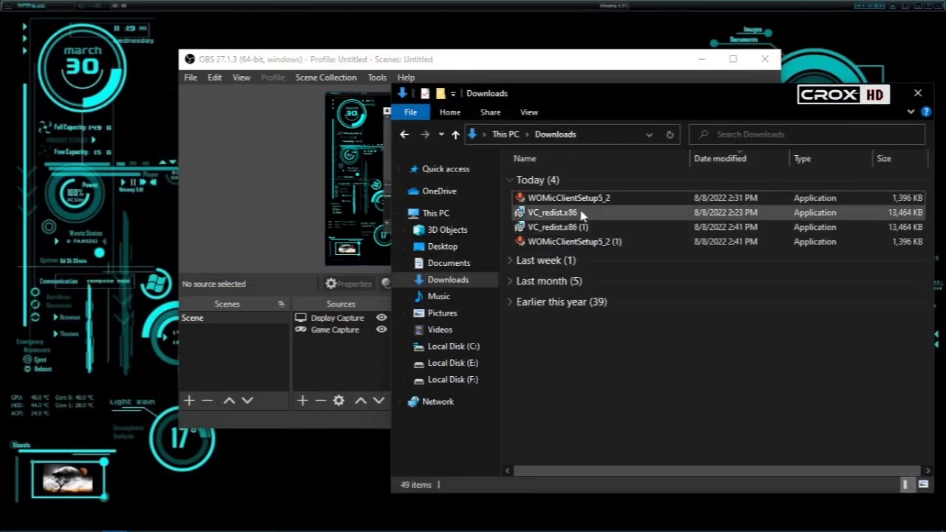
Step: Run the VC_redist.x86 installer from the Downloads folder
{"action": "left_click", "coordinate": [556, 227]}
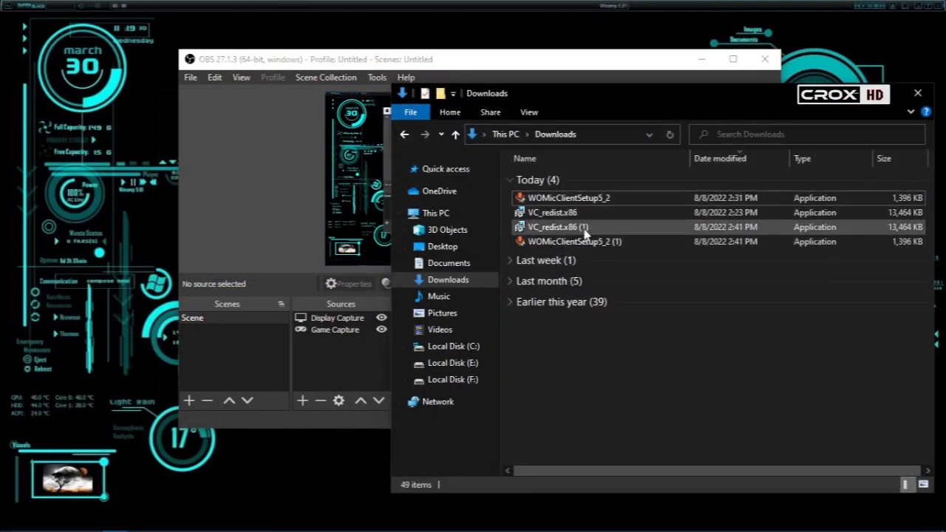
{"action": "left_click", "coordinate": [556, 213]}
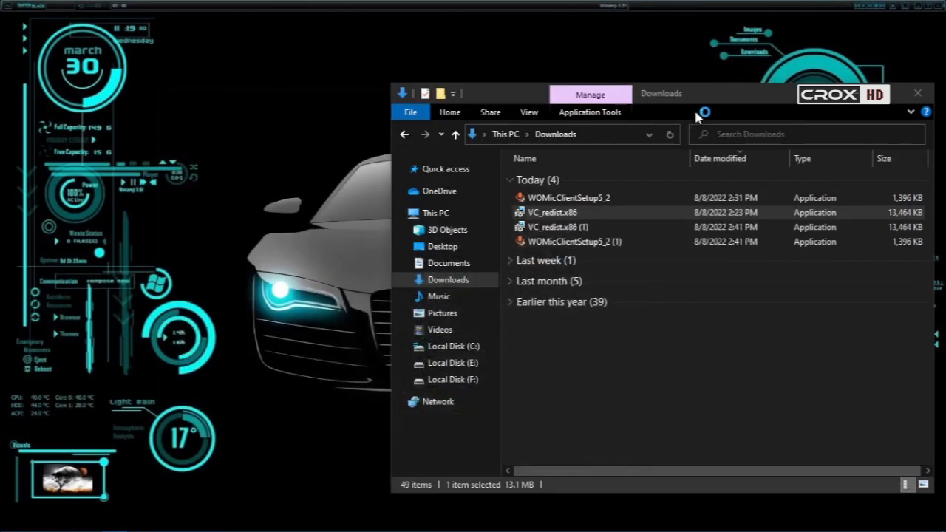
{"action": "mouse_move", "coordinate": [698, 111]}
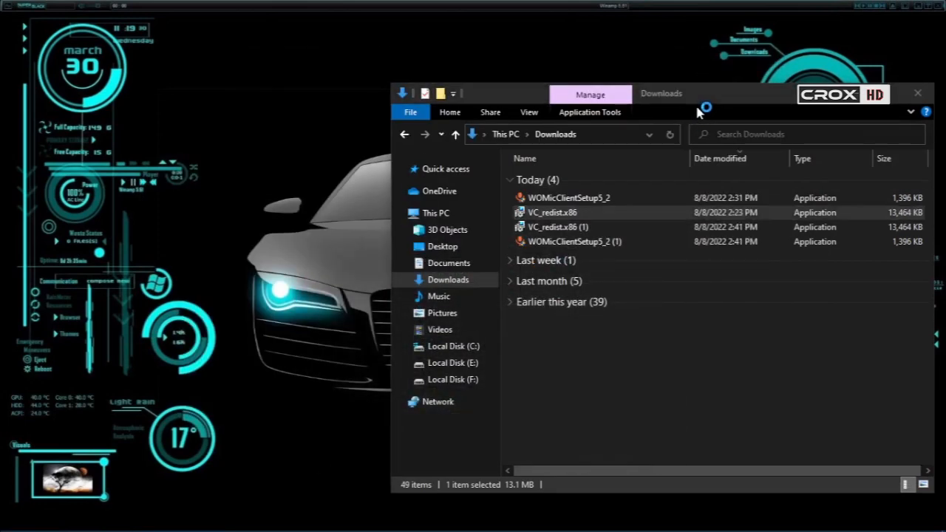
{"action": "double_click", "coordinate": [559, 213]}
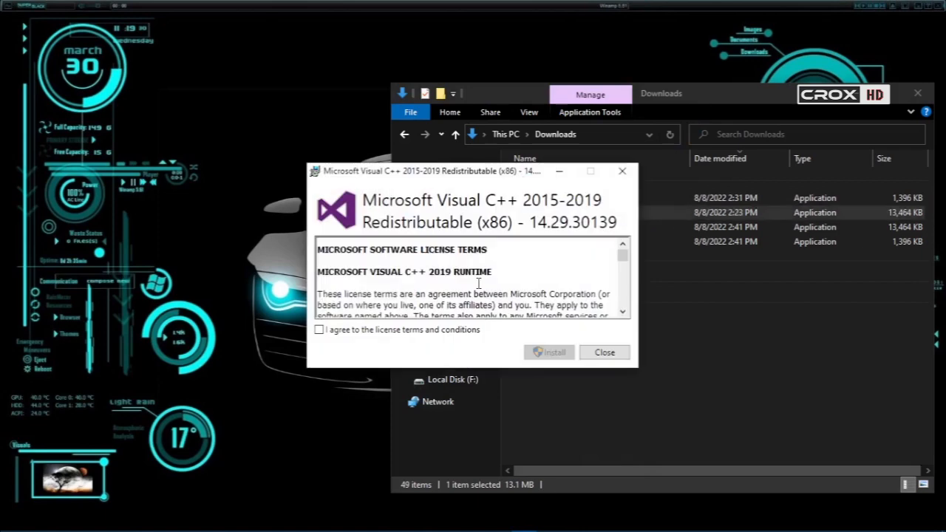
Step: Agree to the license terms, install the 2015-2019 x86 runtime and close the successful setup
{"action": "left_click", "coordinate": [319, 330]}
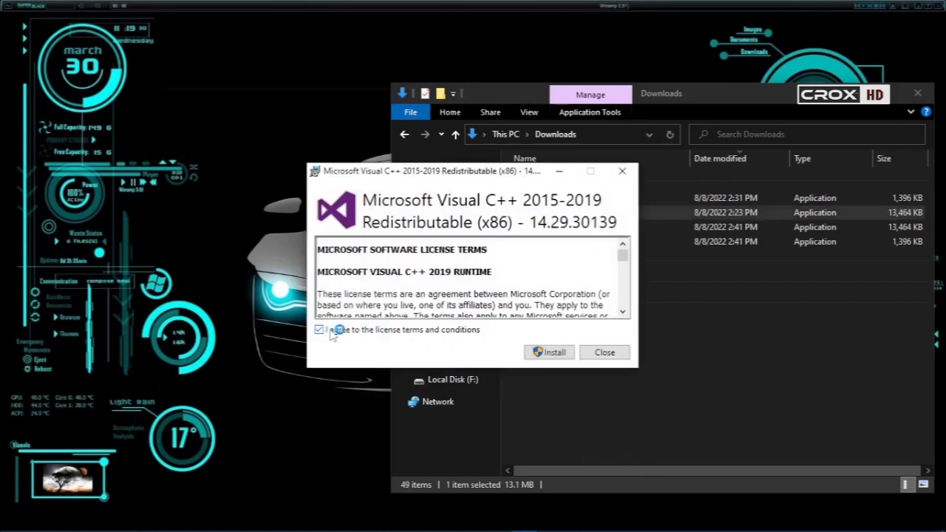
{"action": "left_click", "coordinate": [319, 331]}
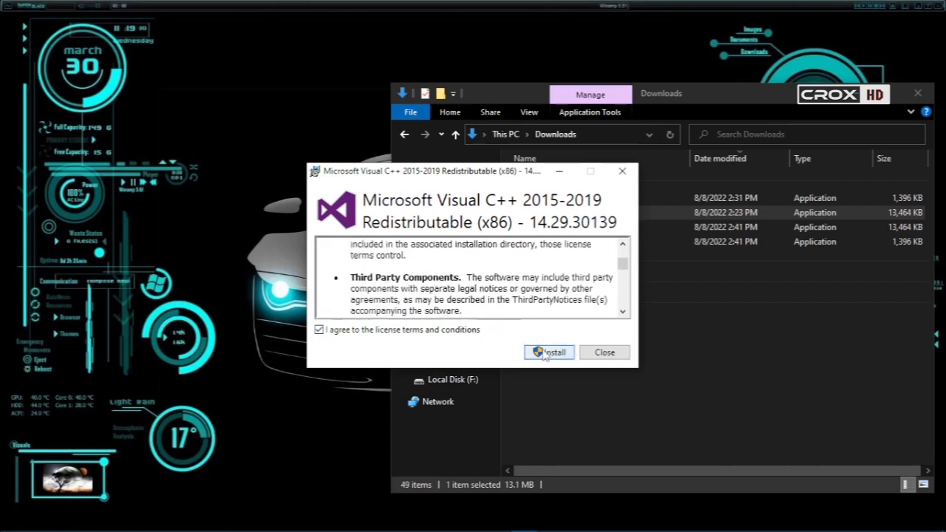
{"action": "left_click", "coordinate": [549, 352]}
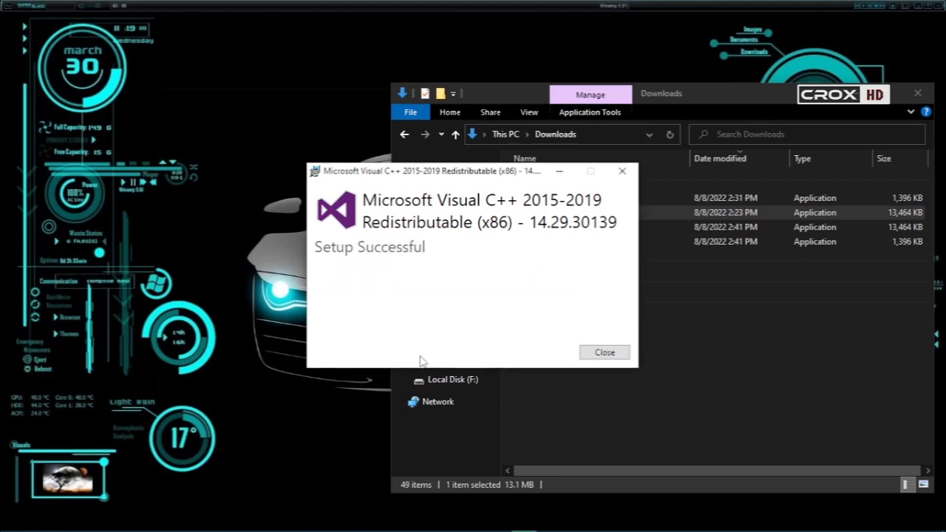
{"action": "mouse_move", "coordinate": [361, 270]}
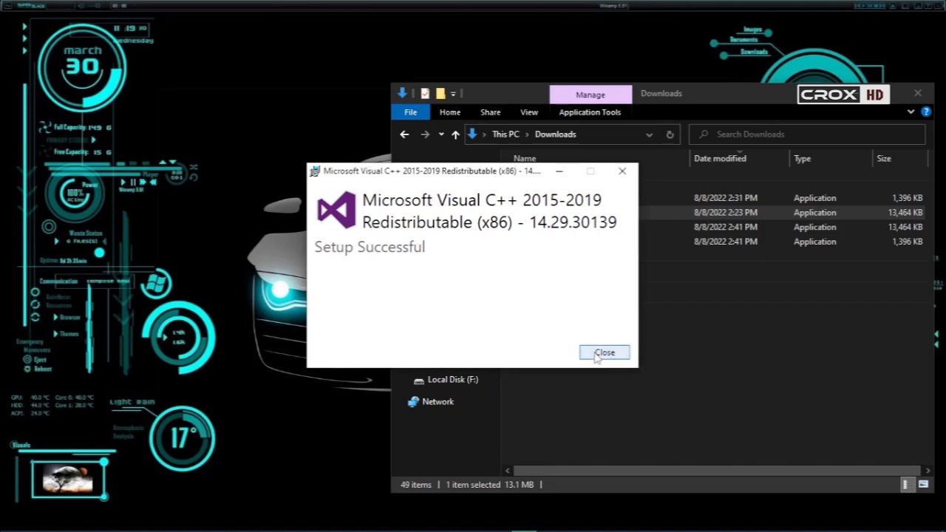
{"action": "left_click", "coordinate": [605, 352]}
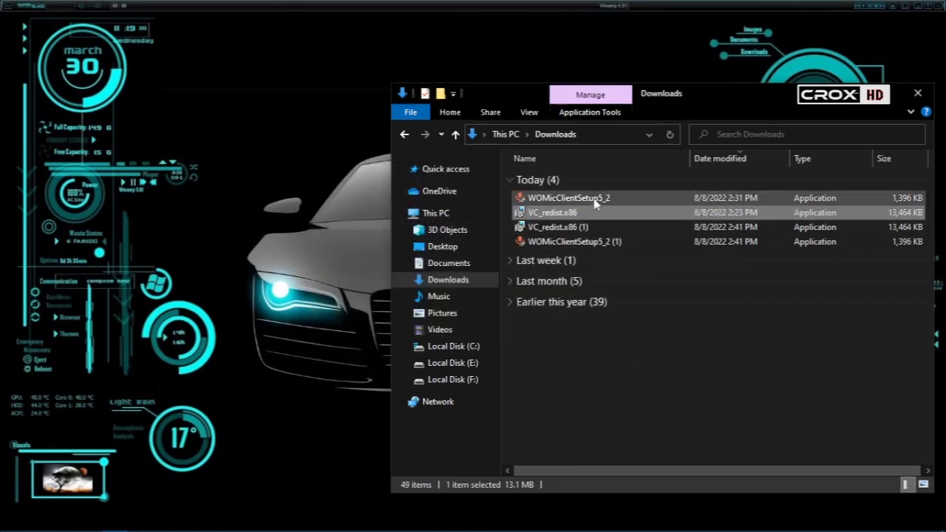
Step: Run WOMicClientSetup5_2 from Downloads and keep English as the setup language
{"action": "double_click", "coordinate": [567, 198]}
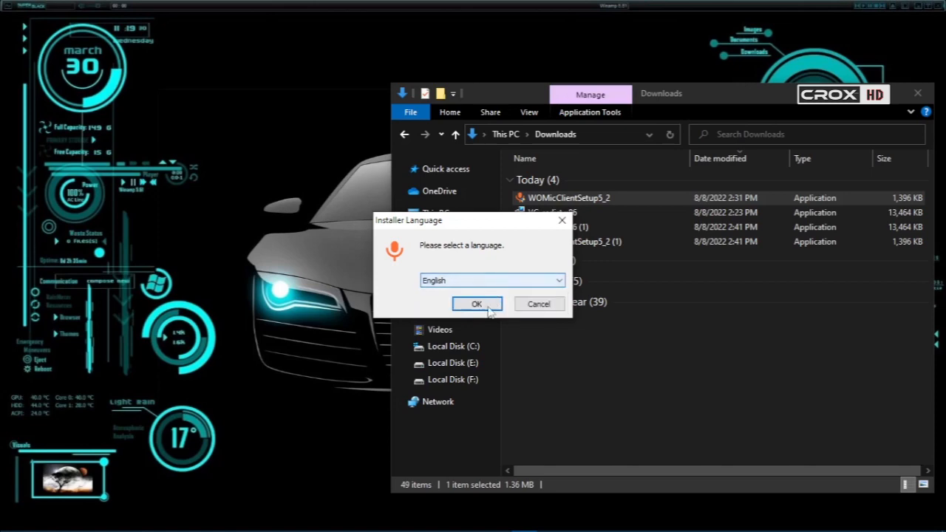
{"action": "left_click", "coordinate": [476, 304]}
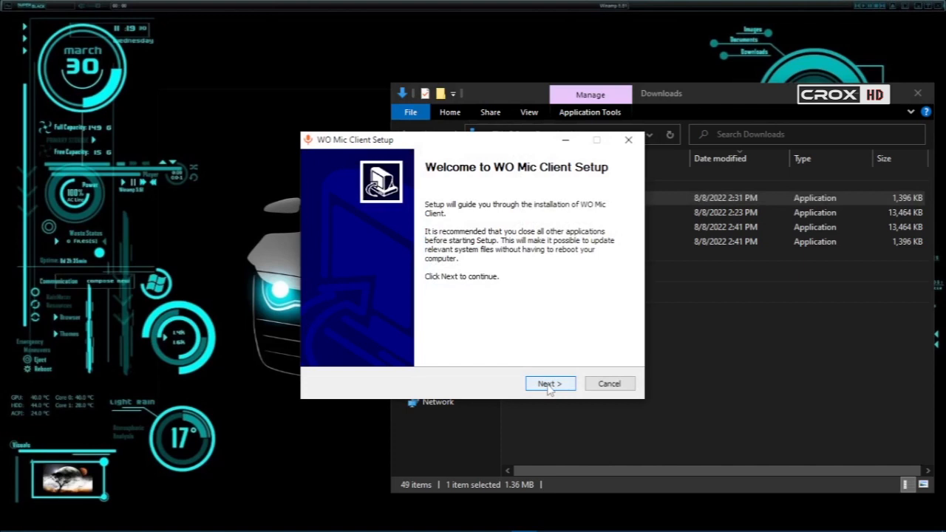
Step: Pass the welcome page, untick the Desktop shortcut component and continue to the install location page
{"action": "left_click", "coordinate": [550, 384]}
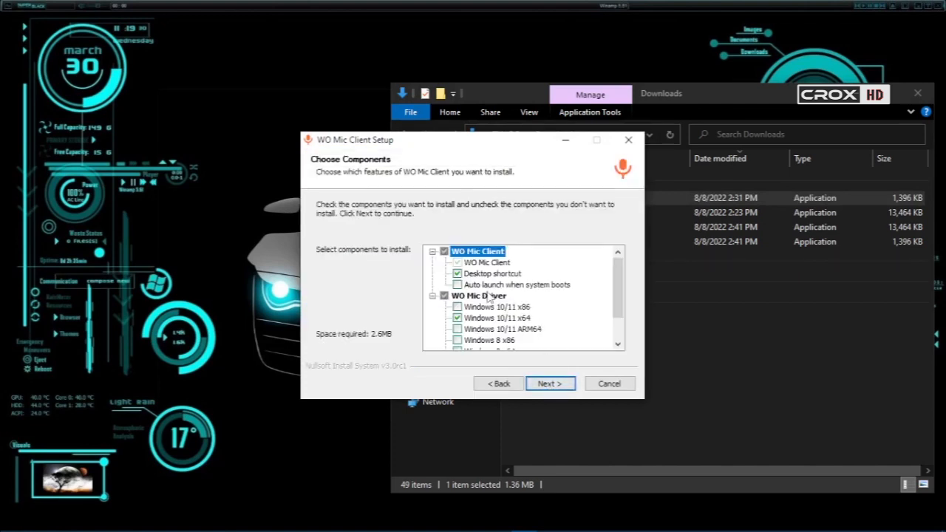
{"action": "scroll", "scroll_direction": "down", "scroll_amount": 3}
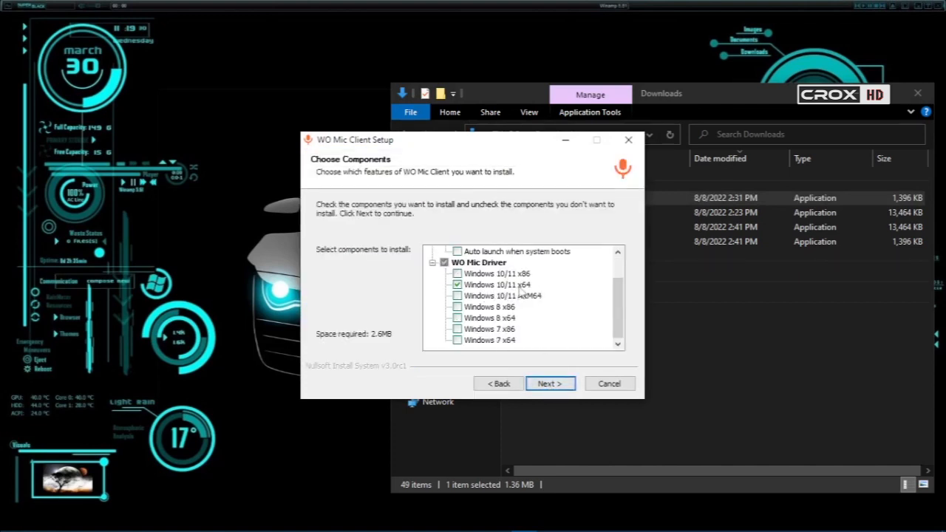
{"action": "left_click", "coordinate": [456, 274]}
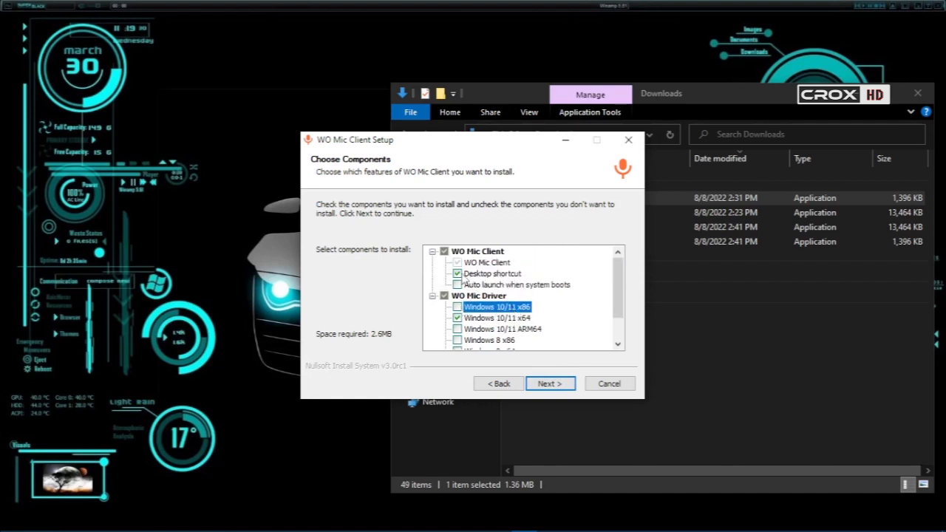
{"action": "left_click", "coordinate": [457, 273]}
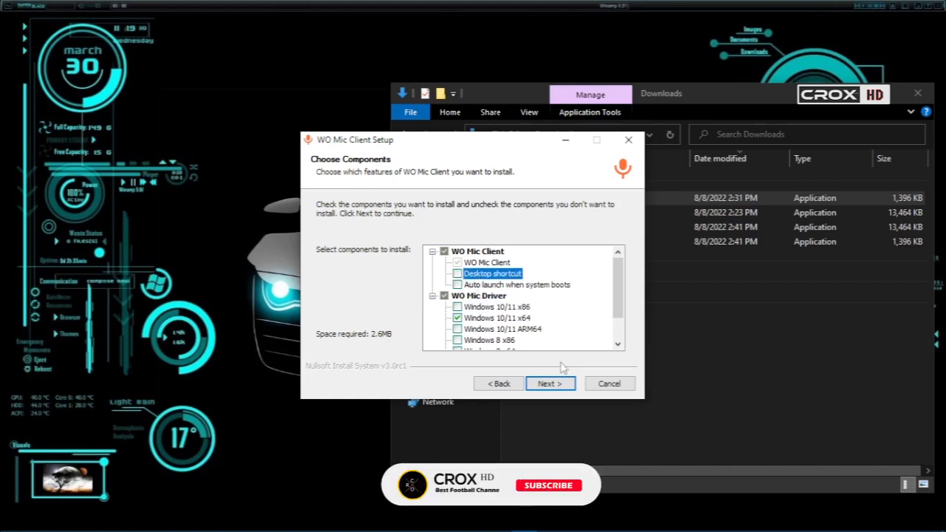
{"action": "left_click", "coordinate": [550, 385]}
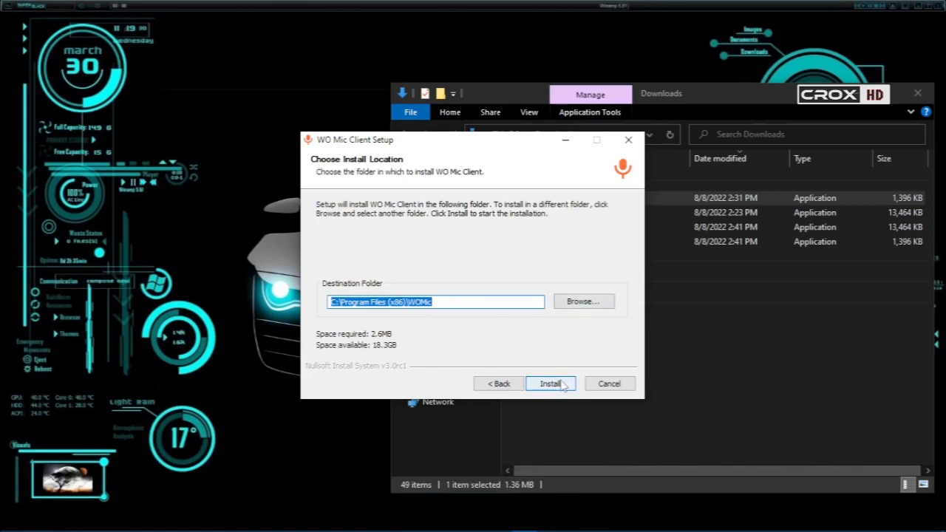
{"action": "left_click", "coordinate": [550, 385]}
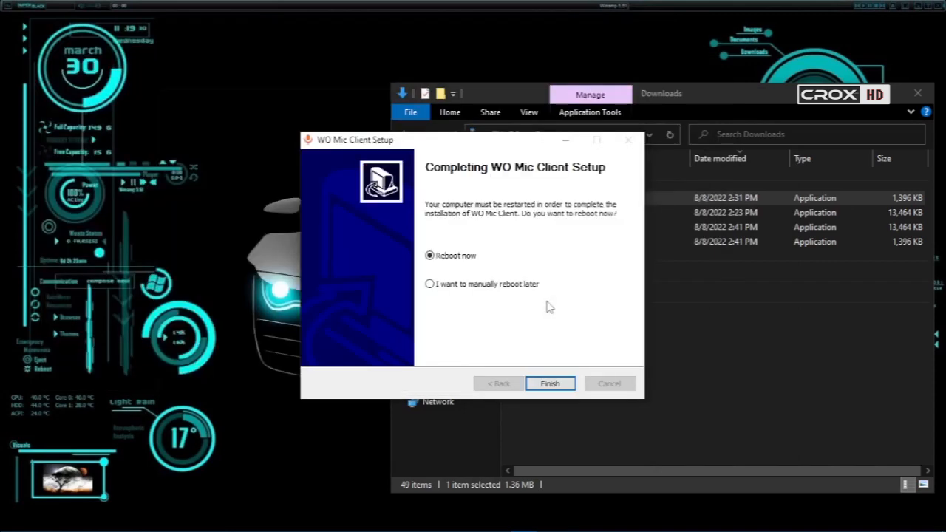
{"action": "mouse_move", "coordinate": [452, 223]}
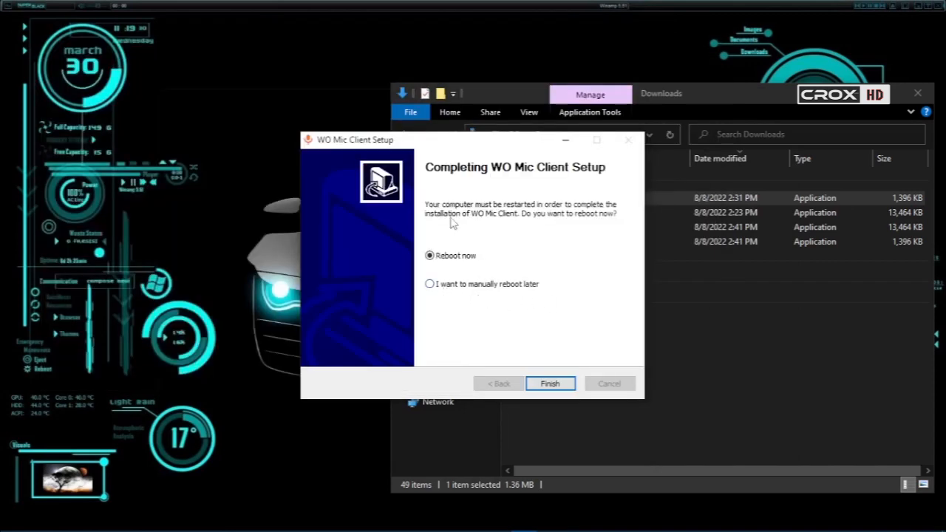
{"action": "mouse_move", "coordinate": [563, 215]}
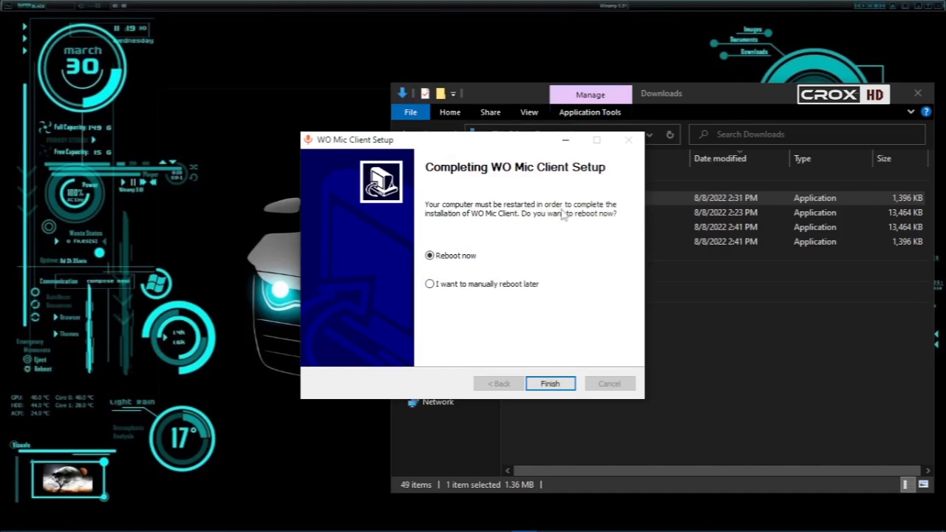
{"action": "mouse_move", "coordinate": [476, 228]}
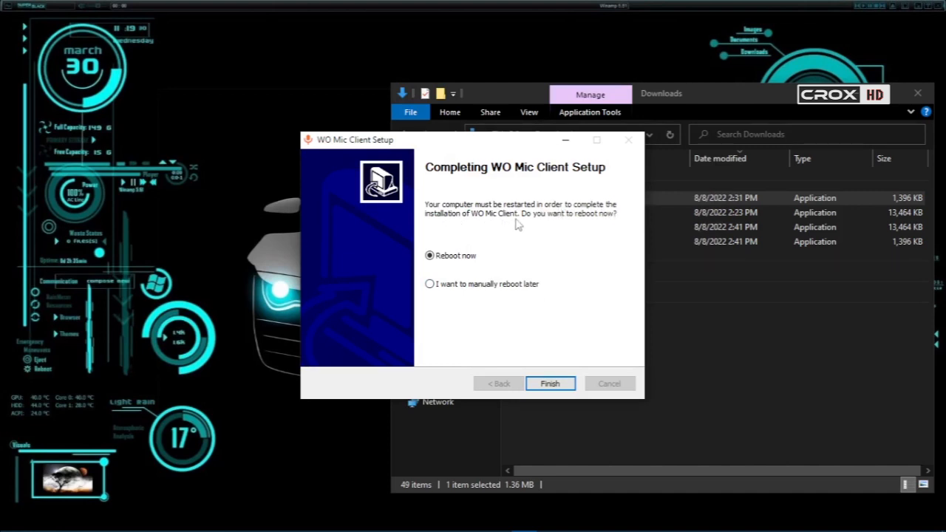
{"action": "mouse_move", "coordinate": [615, 224]}
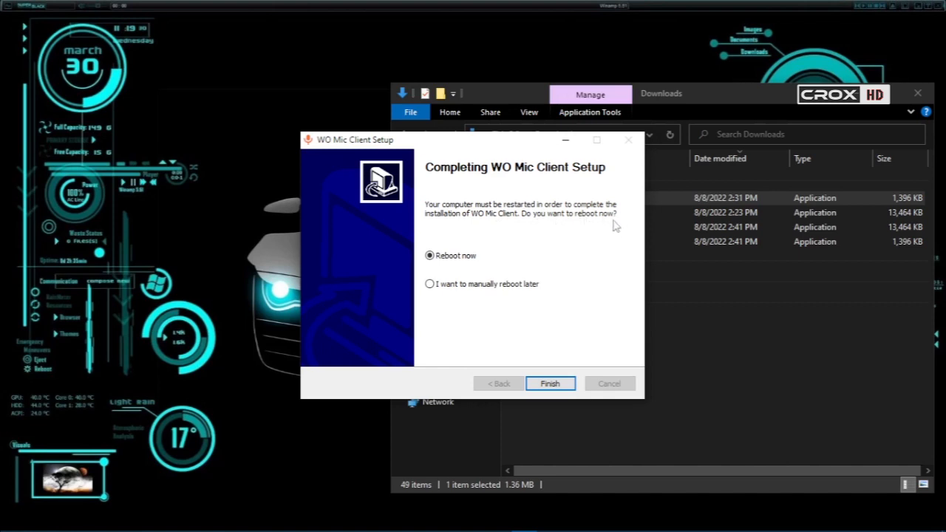
{"action": "mouse_move", "coordinate": [455, 290]}
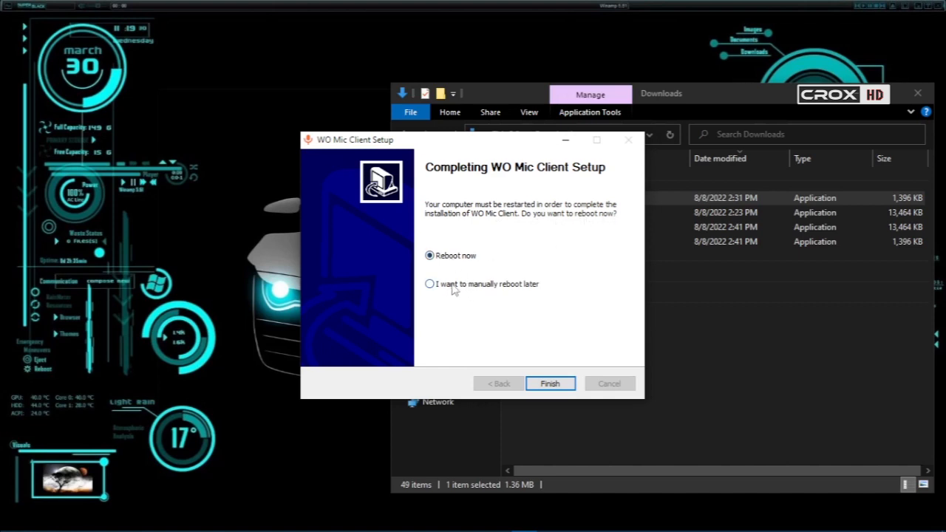
{"action": "mouse_move", "coordinate": [461, 292]}
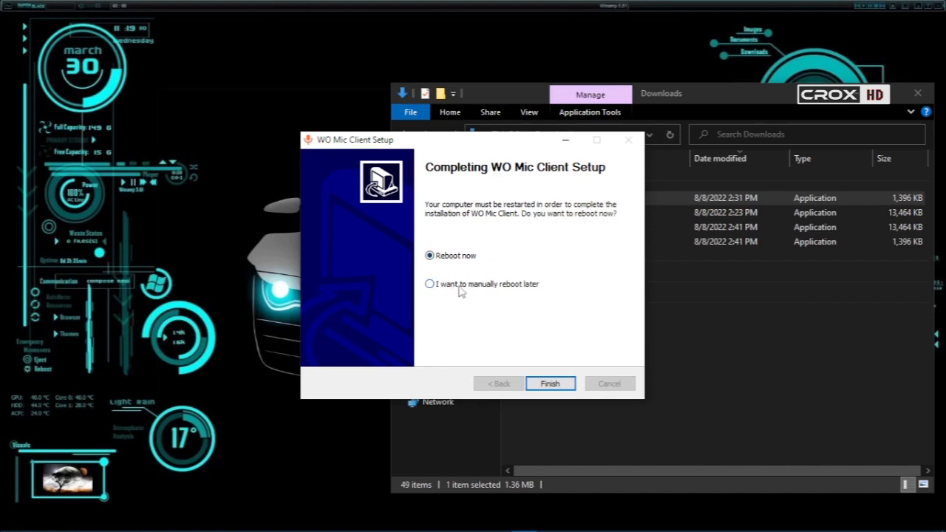
Step: Choose 'I want to manually reboot later' and finish the WO Mic Client Setup
{"action": "left_click", "coordinate": [428, 284]}
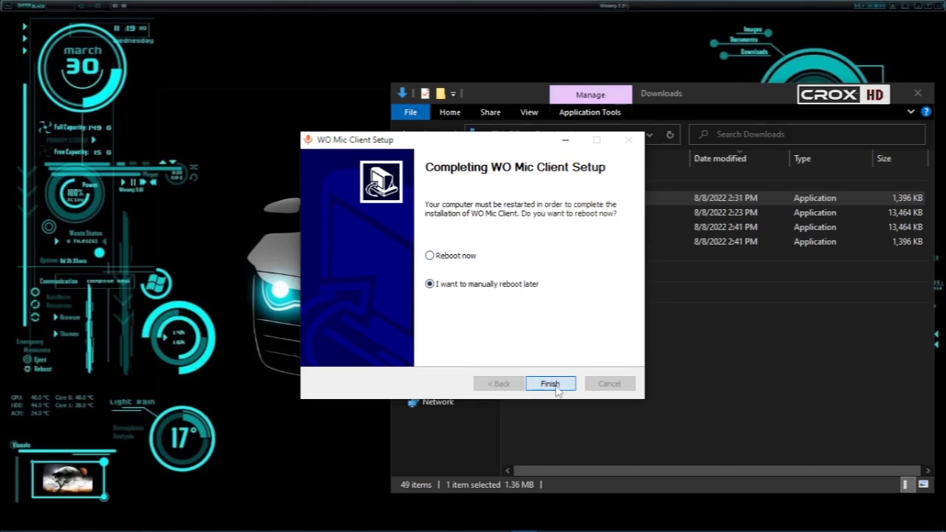
{"action": "left_click", "coordinate": [550, 384]}
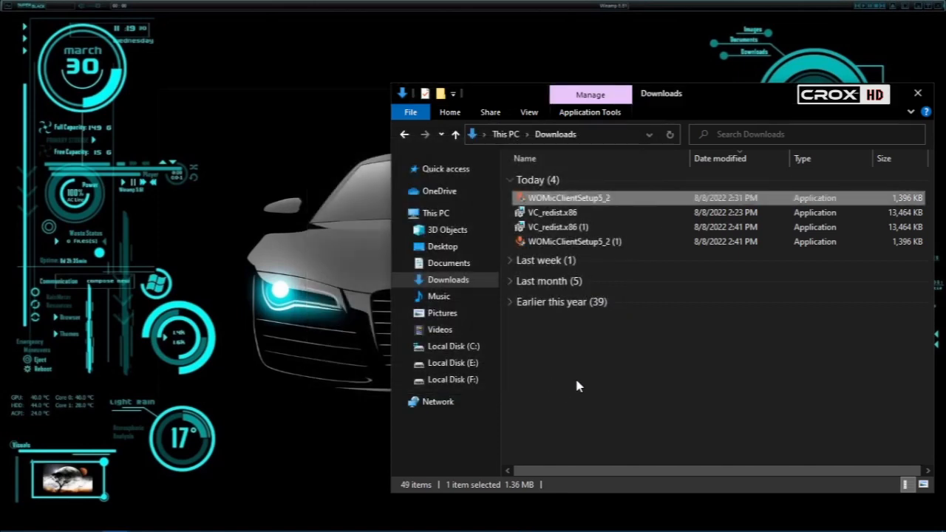